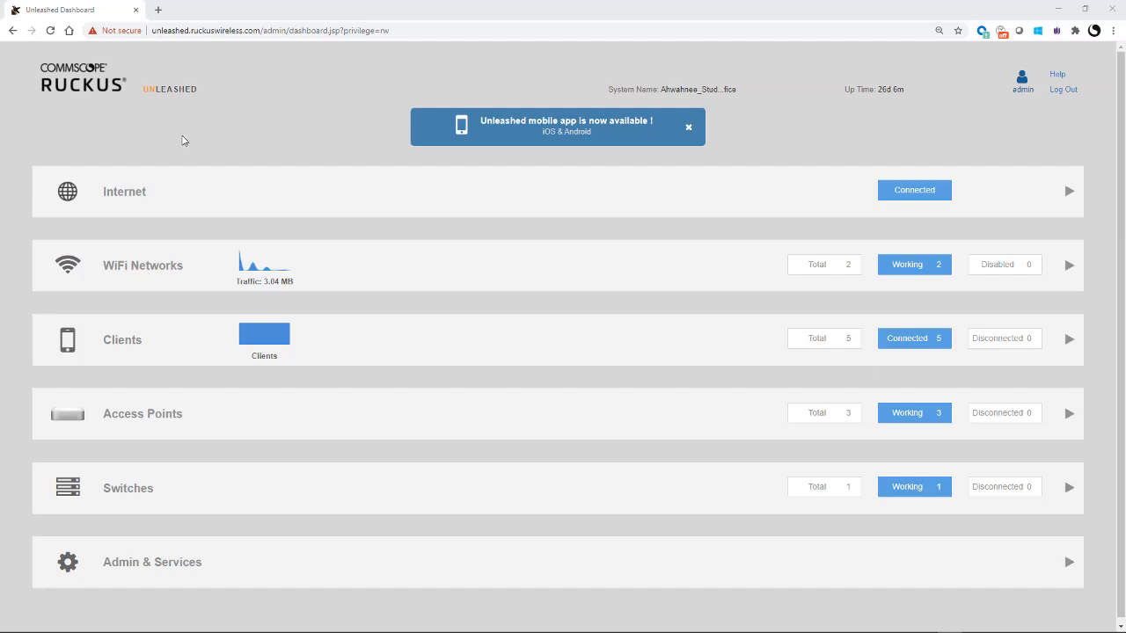
pyautogui.moveTo(134, 566)
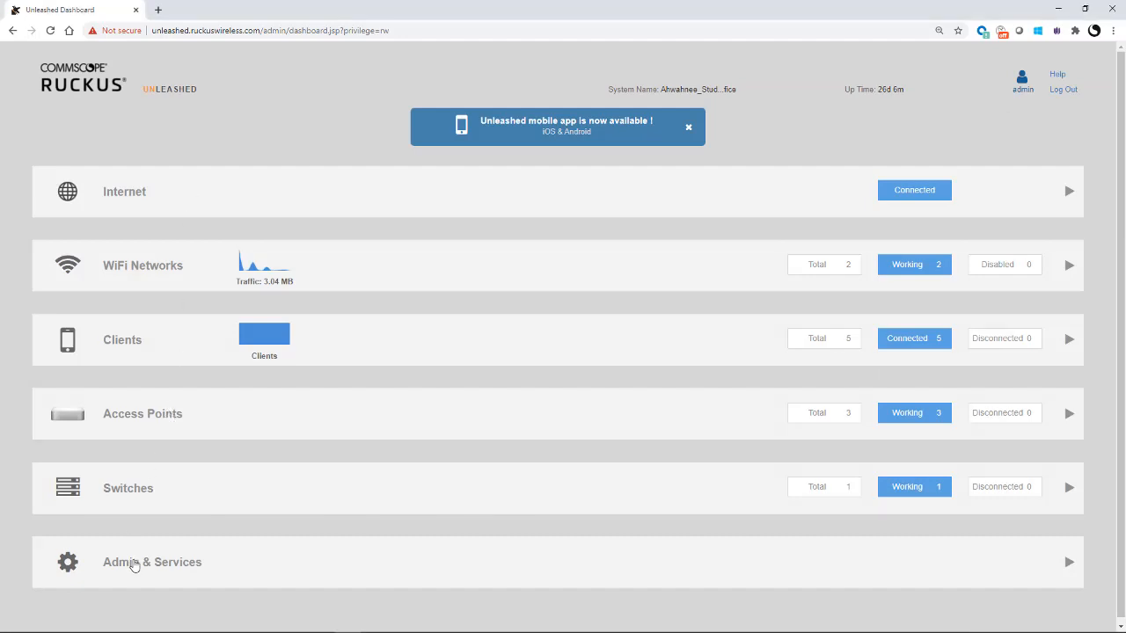
# Expand the Admin & Services settings to reach the Administration page
pyautogui.click(151, 563)
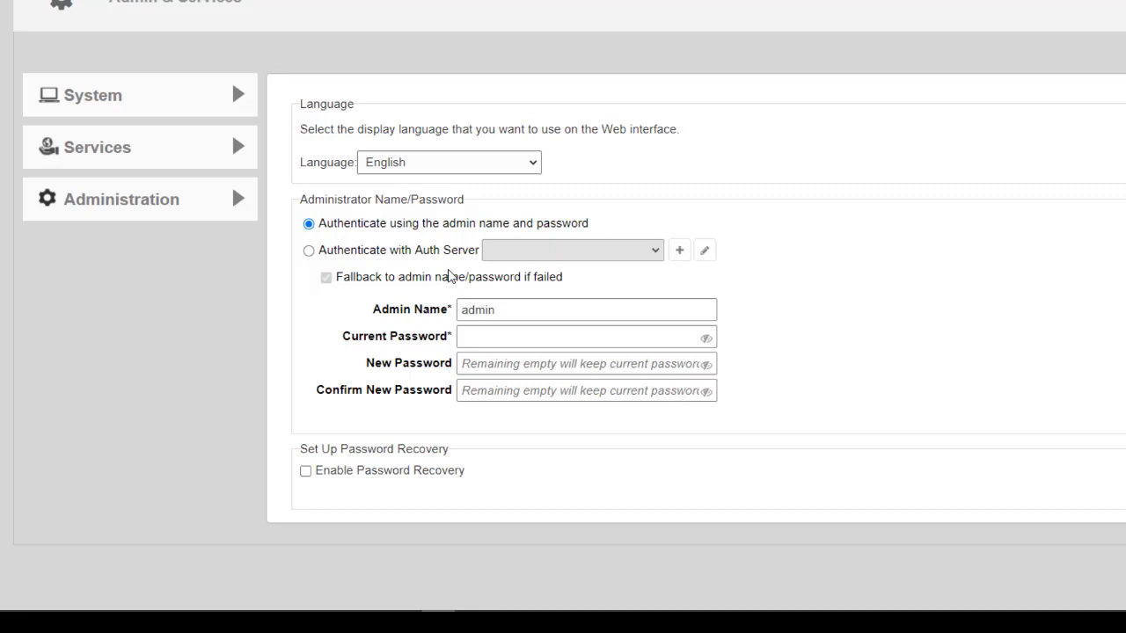
pyautogui.moveTo(391, 278)
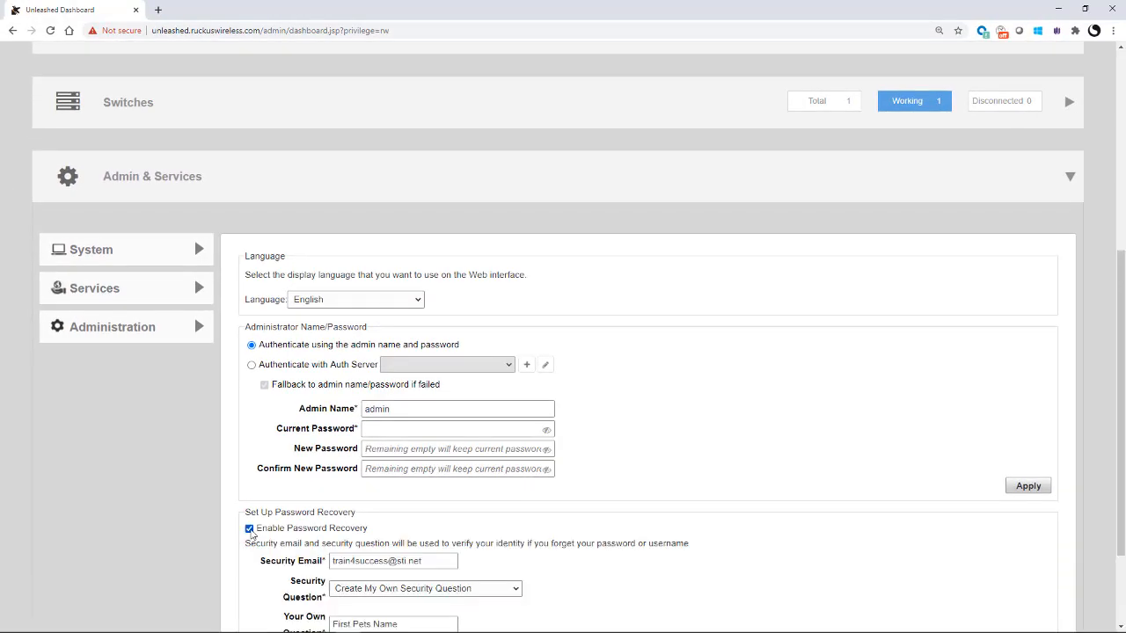
# Review the Security Question options for the password recovery setup
pyautogui.scroll(-3)
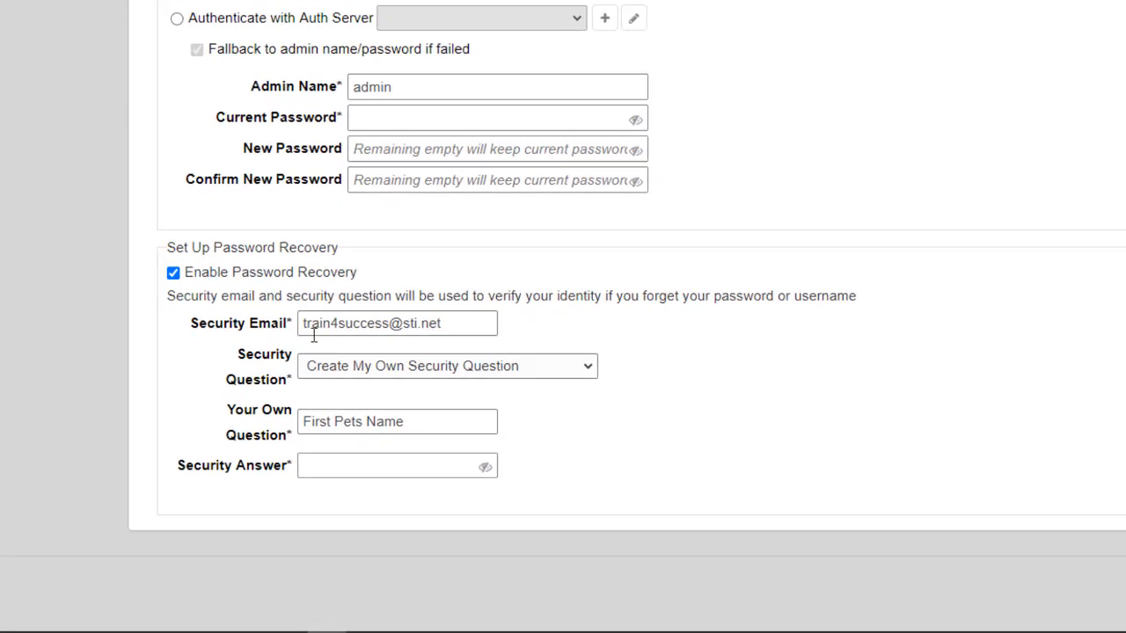
pyautogui.scroll(-3)
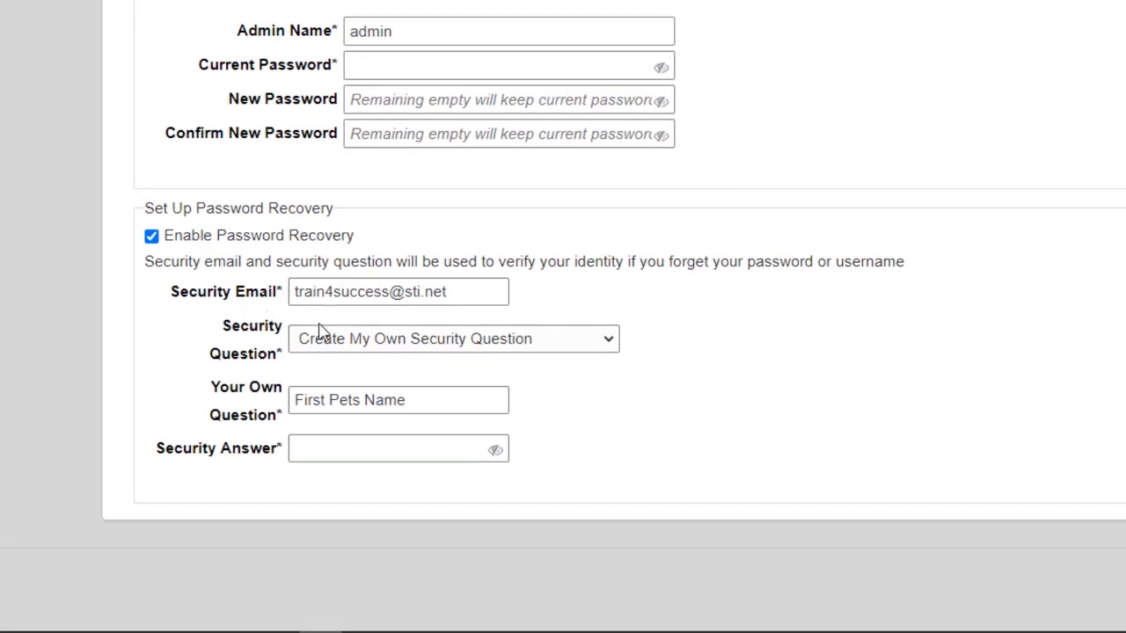
pyautogui.moveTo(363, 324)
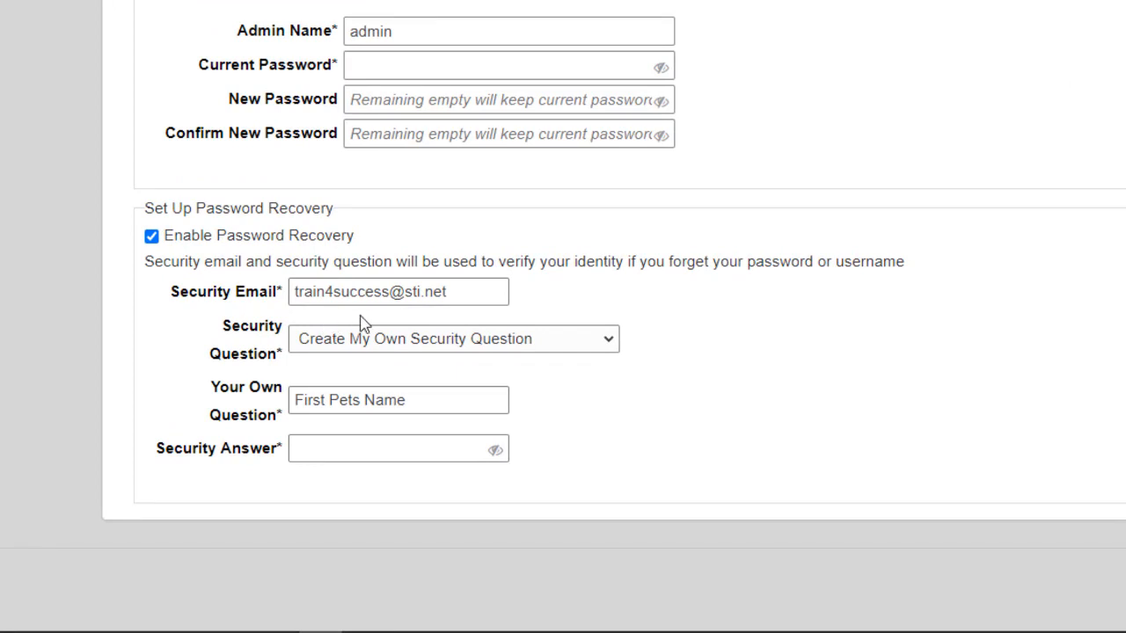
pyautogui.moveTo(583, 345)
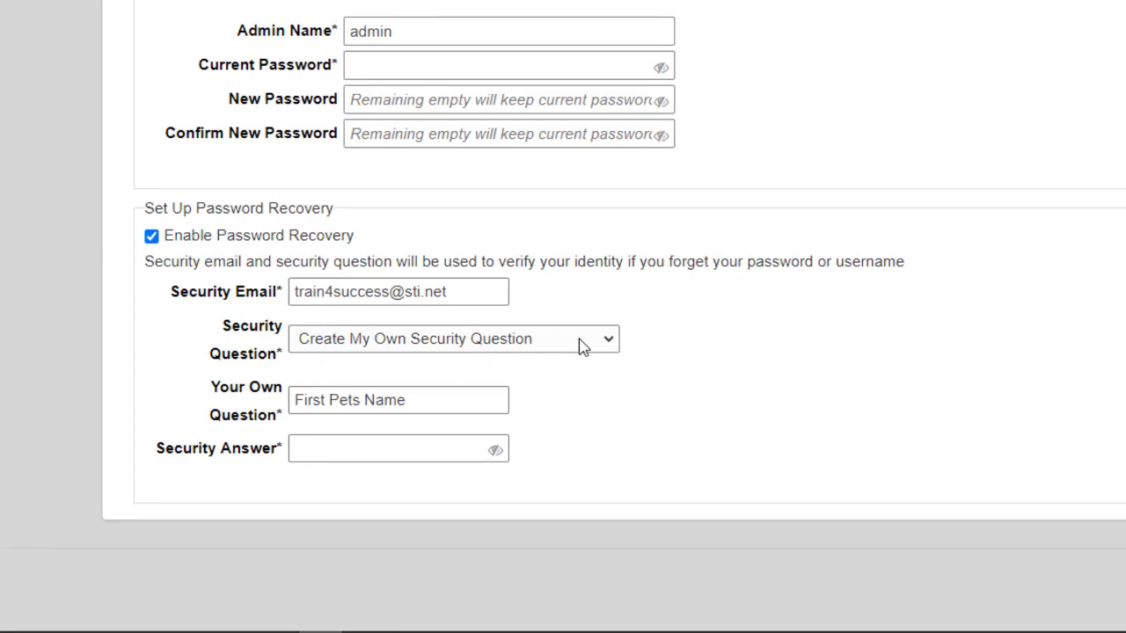
pyautogui.click(452, 338)
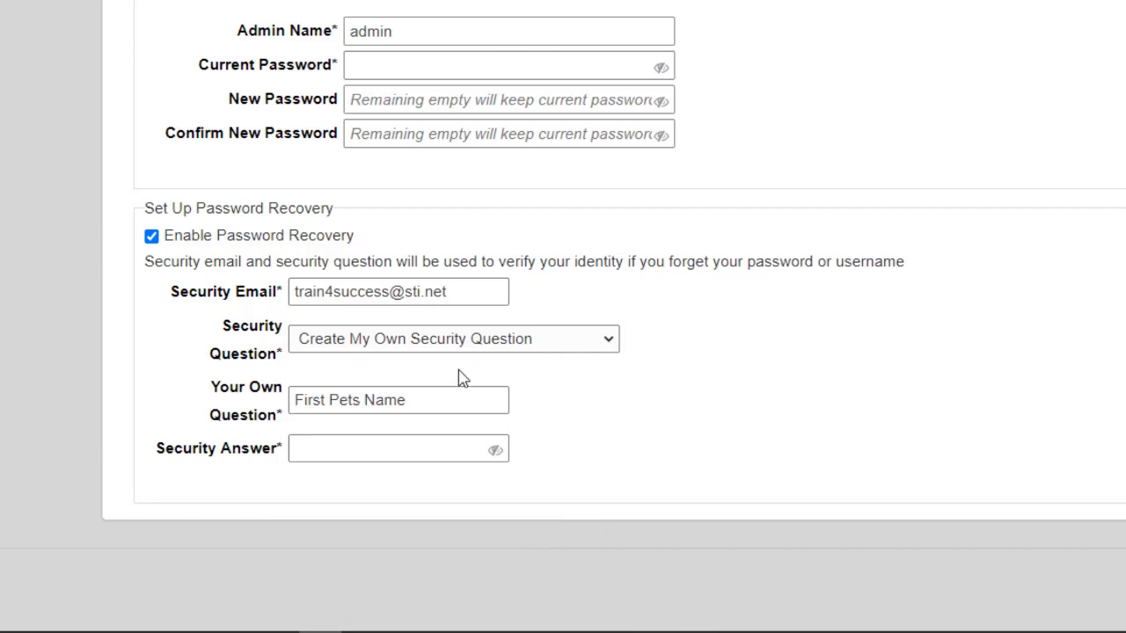
pyautogui.moveTo(396, 436)
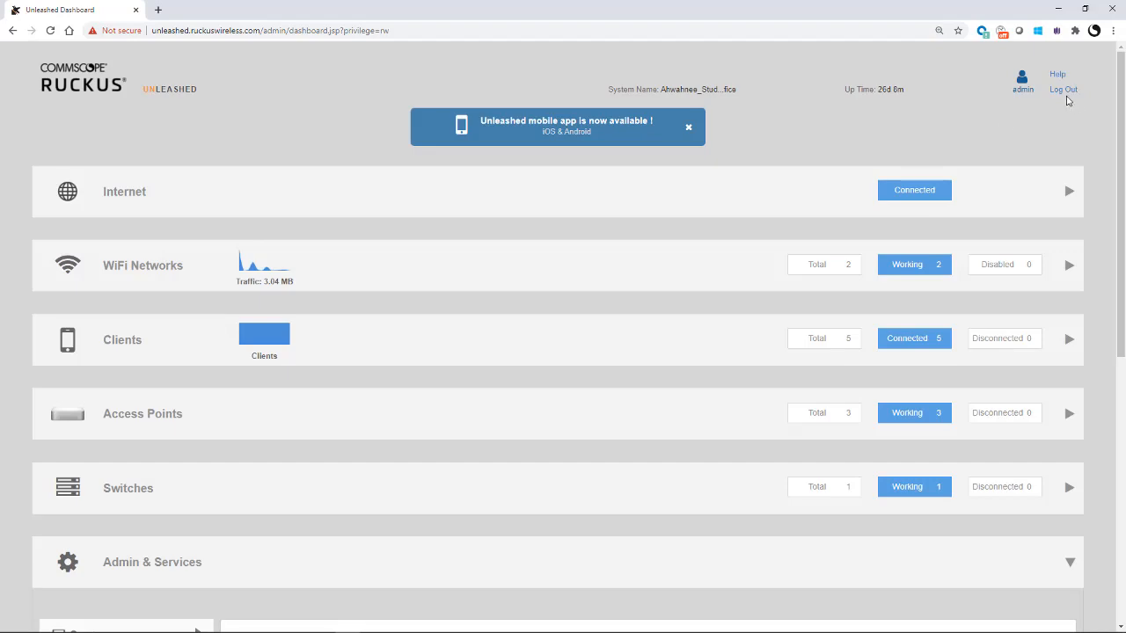
# Log out of the admin dashboard to reach the login page
pyautogui.click(1063, 88)
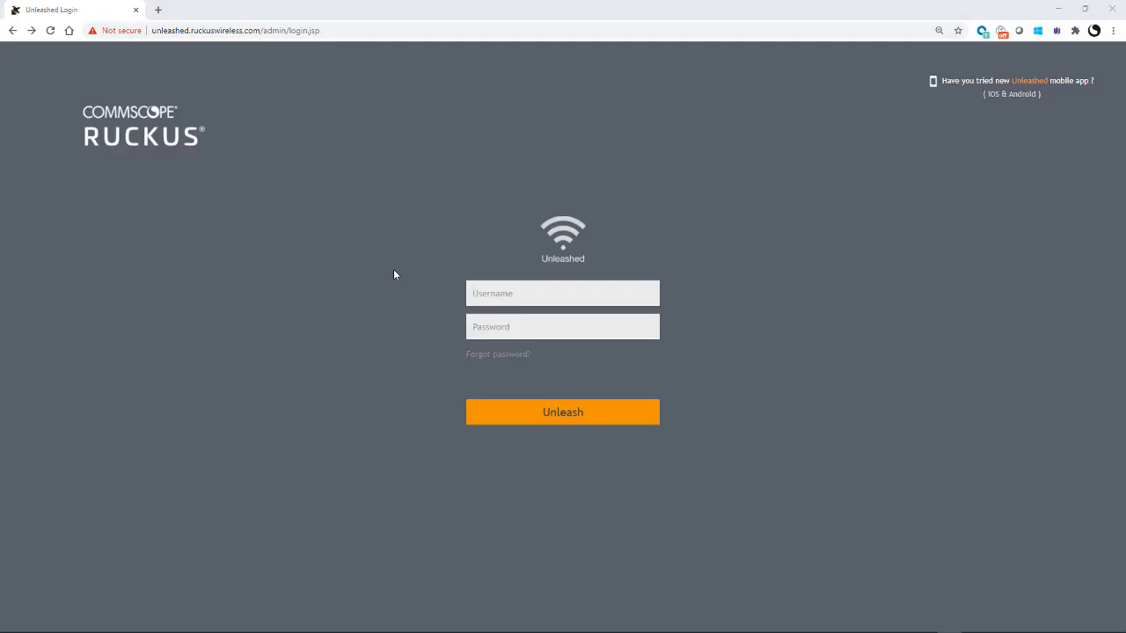
pyautogui.moveTo(439, 304)
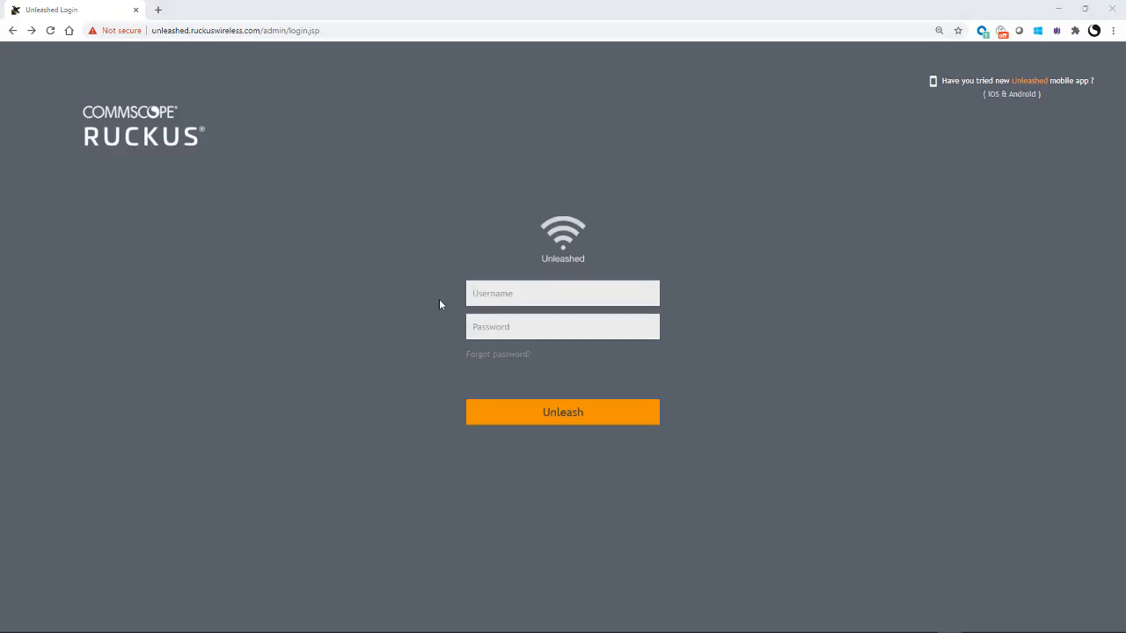
pyautogui.moveTo(500, 359)
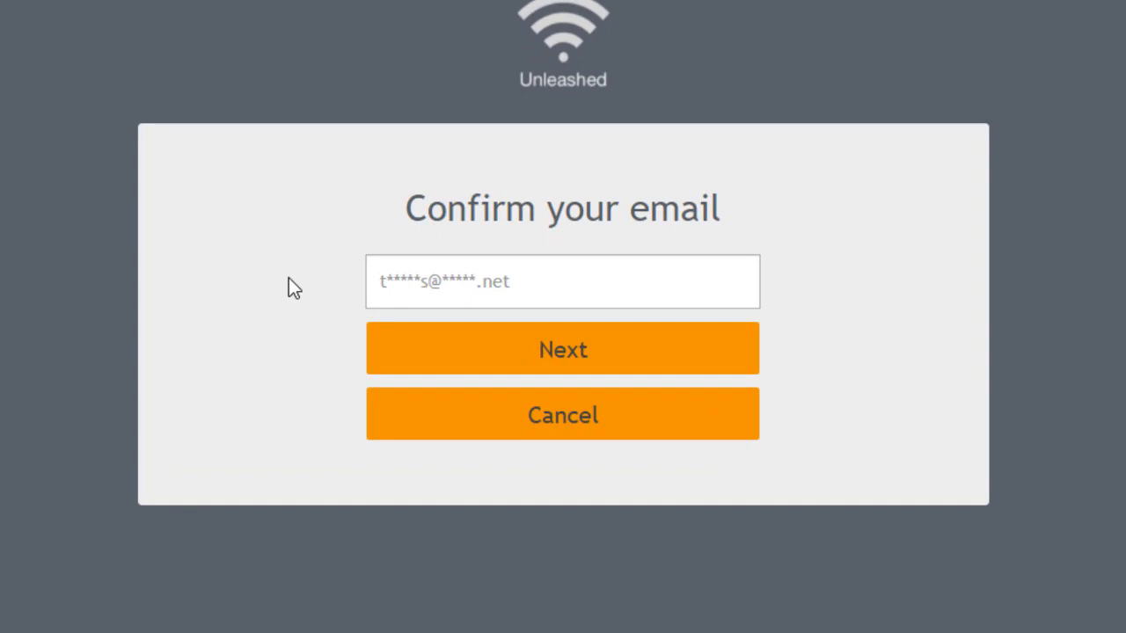
pyautogui.moveTo(356, 313)
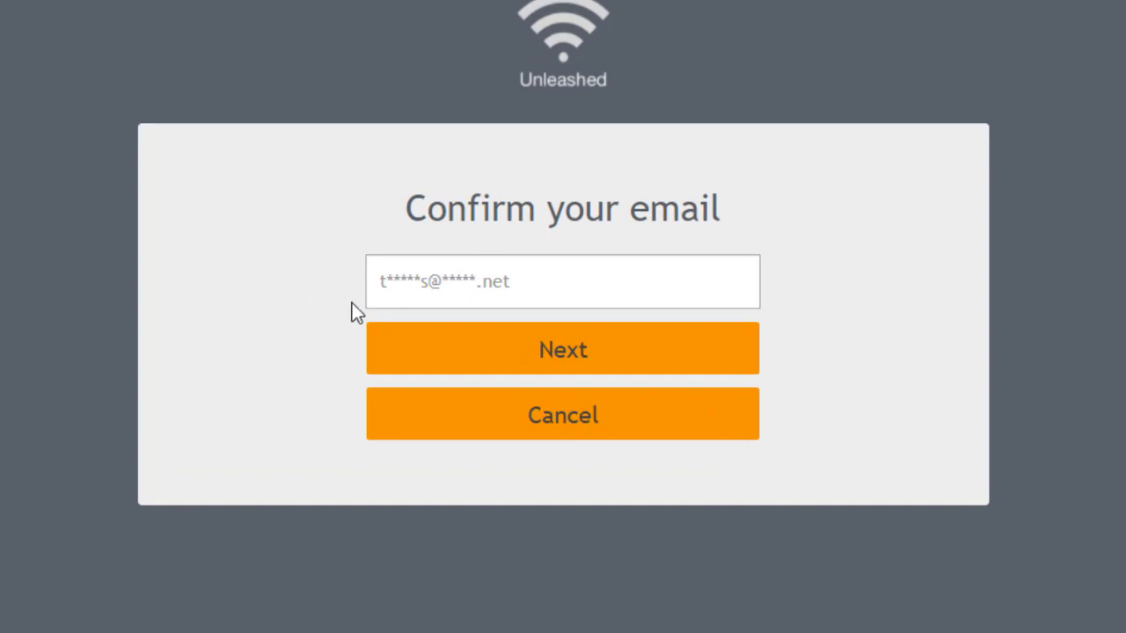
# Begin entering the security email address on the Confirm your email step
pyautogui.click(563, 281)
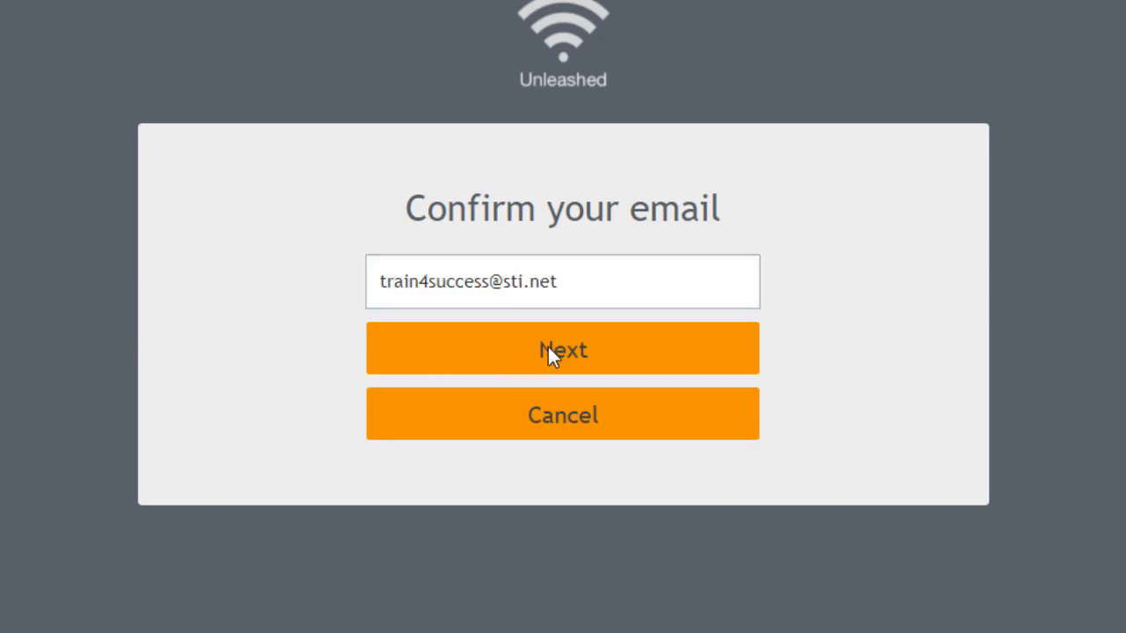
# Confirm the recovery email, answer the First Pets Name question and submit it
pyautogui.click(563, 348)
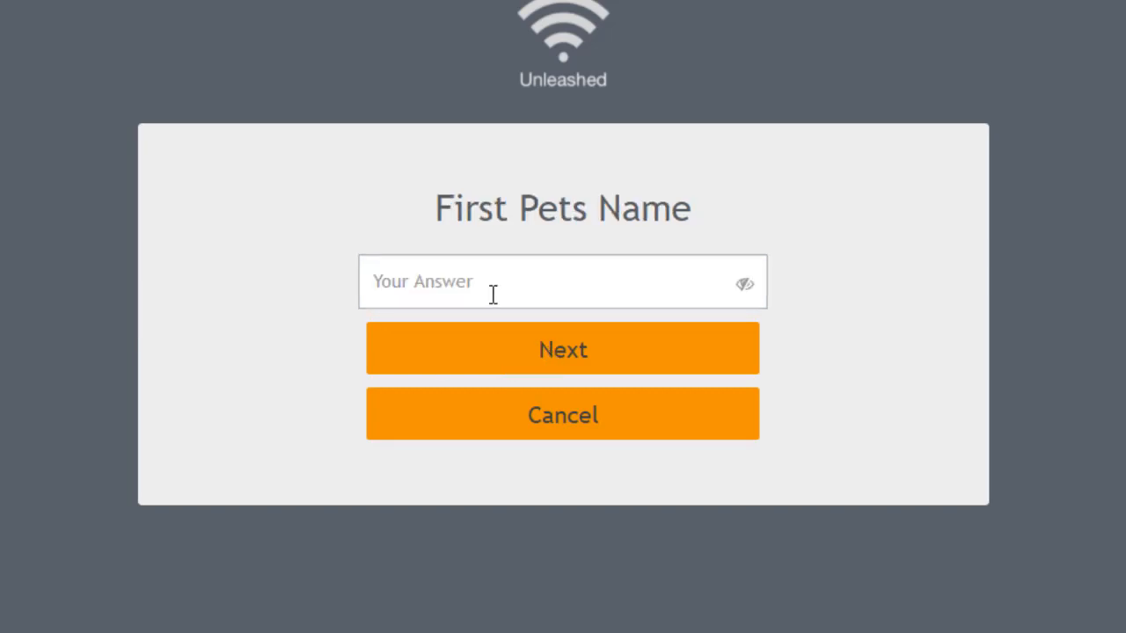
pyautogui.moveTo(464, 292)
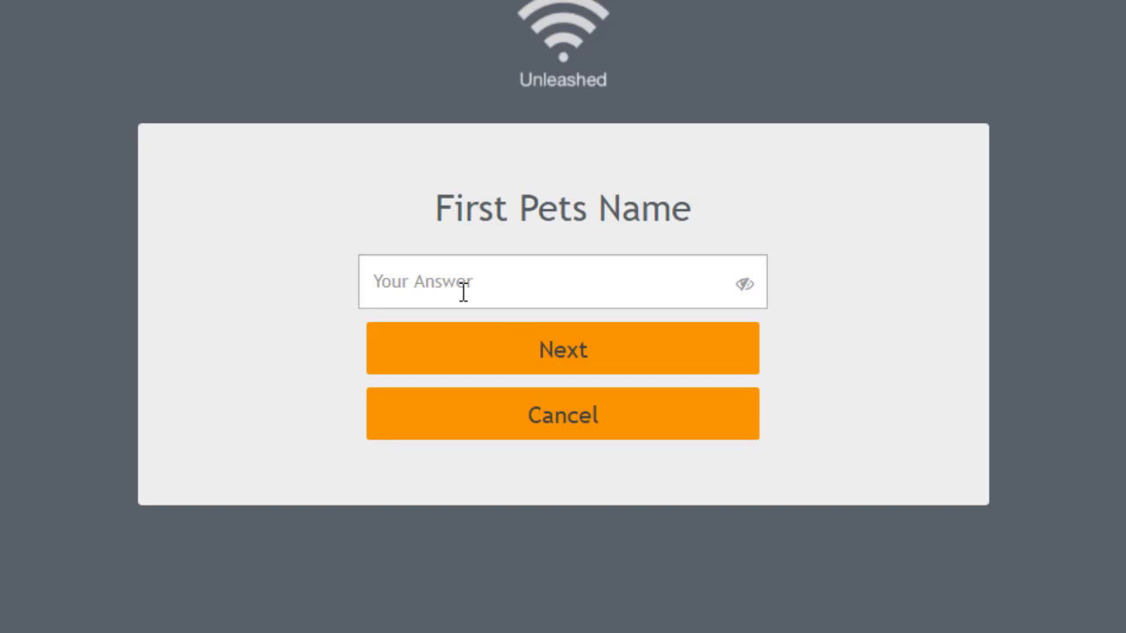
pyautogui.write('•')
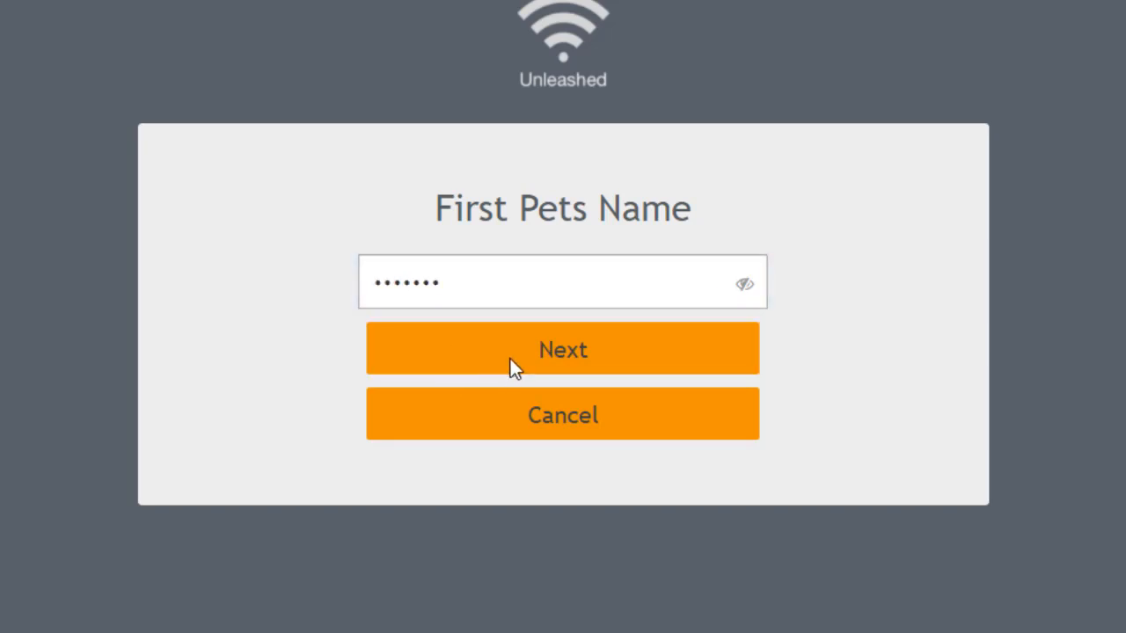
pyautogui.click(563, 348)
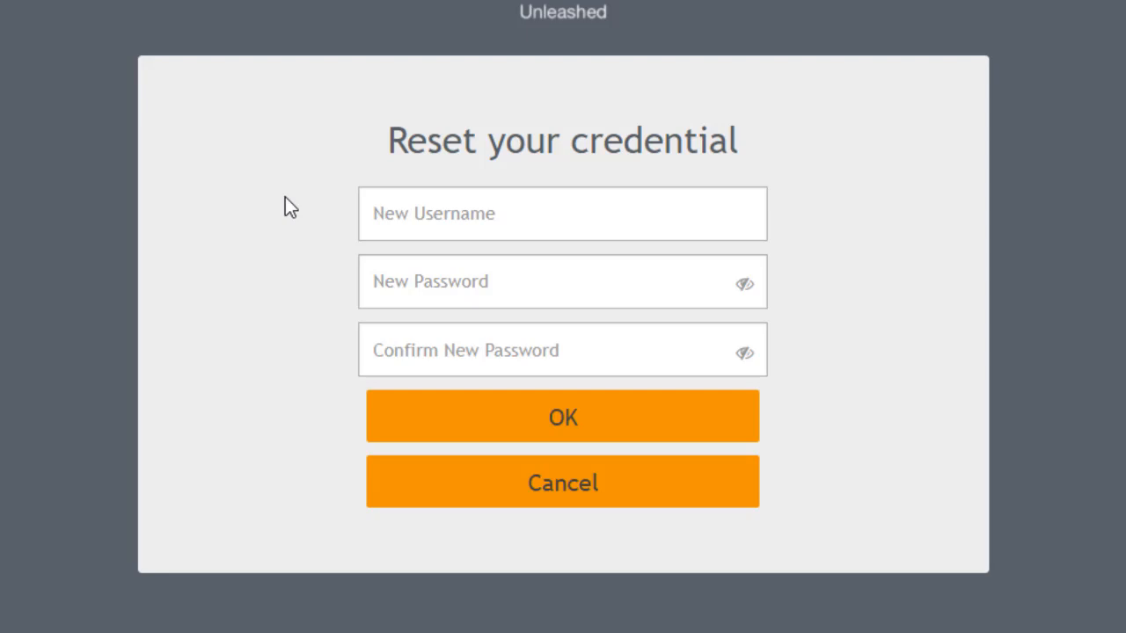
pyautogui.moveTo(289, 280)
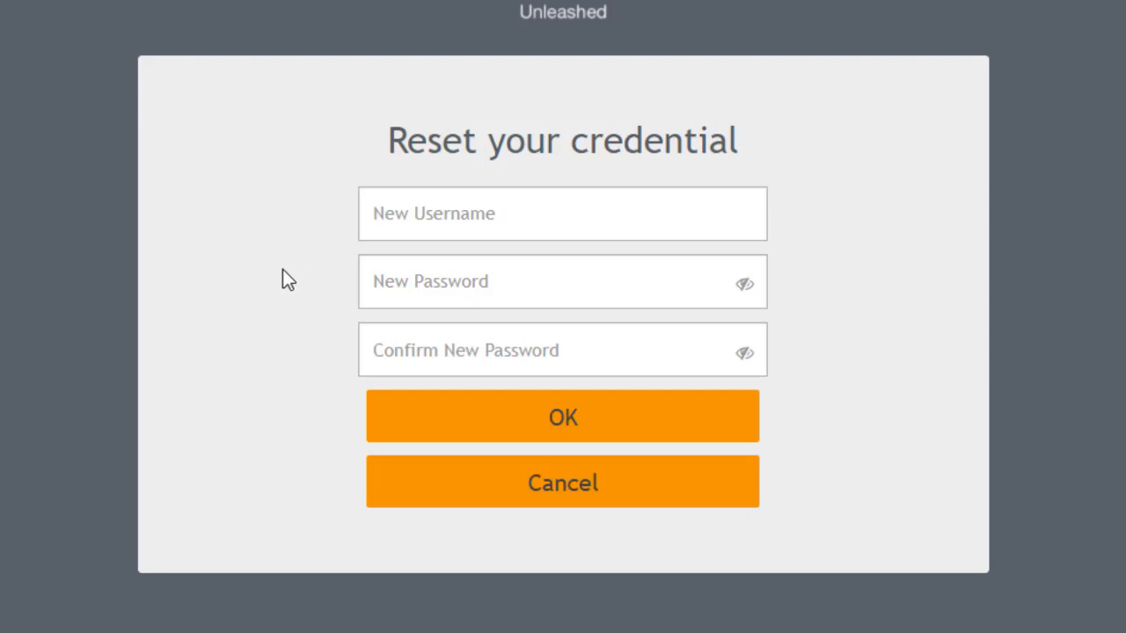